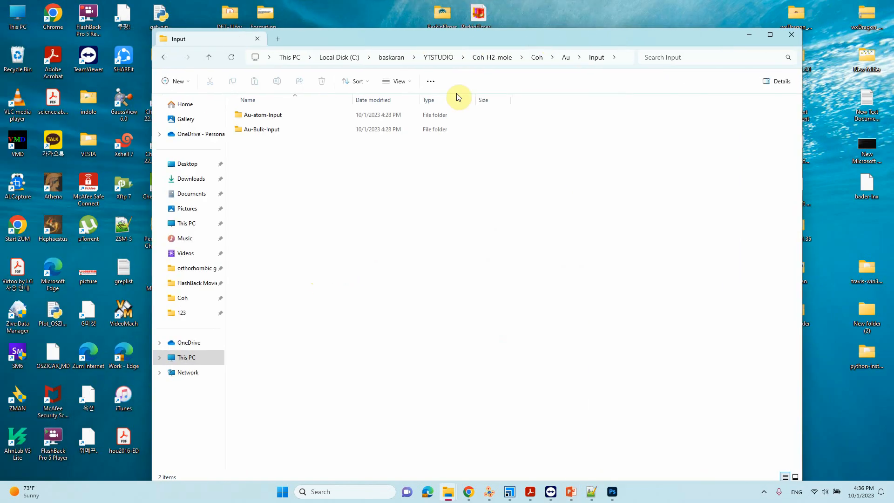
Maximize the Explorer window showing the Input folder with Au-atom-Input and Au-Bulk-Input.
click(770, 34)
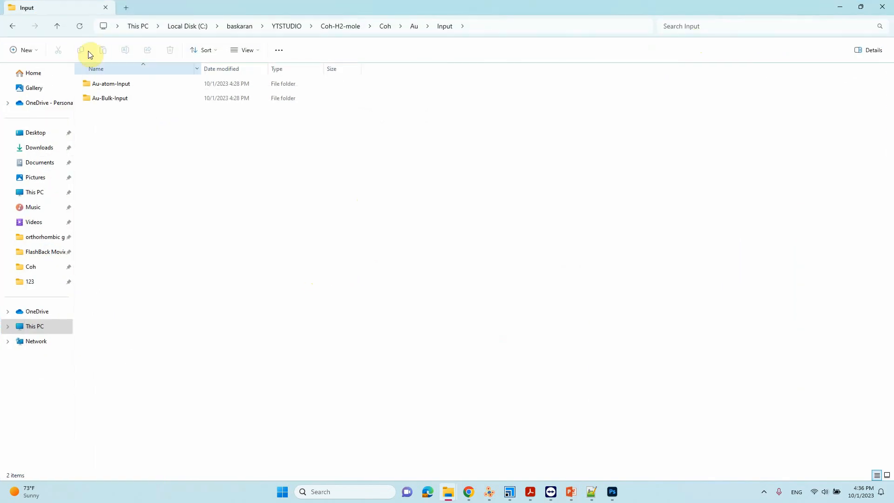
click(109, 97)
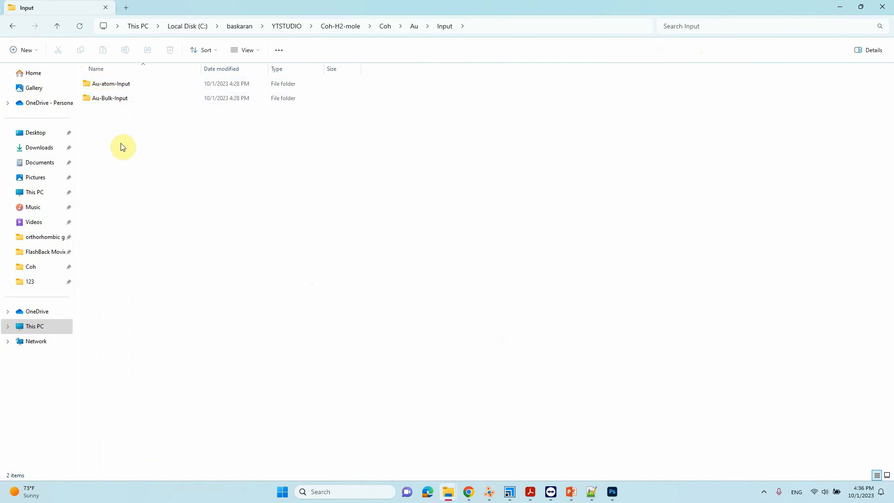
click(111, 84)
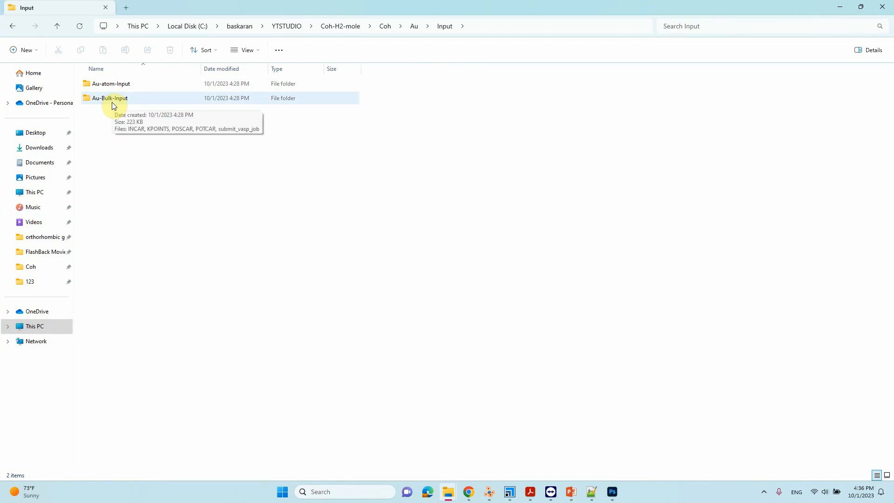
View the bulk Au POSCAR from Au-Bulk-Input as a gold unit cell in VESTA.
double_click(109, 98)
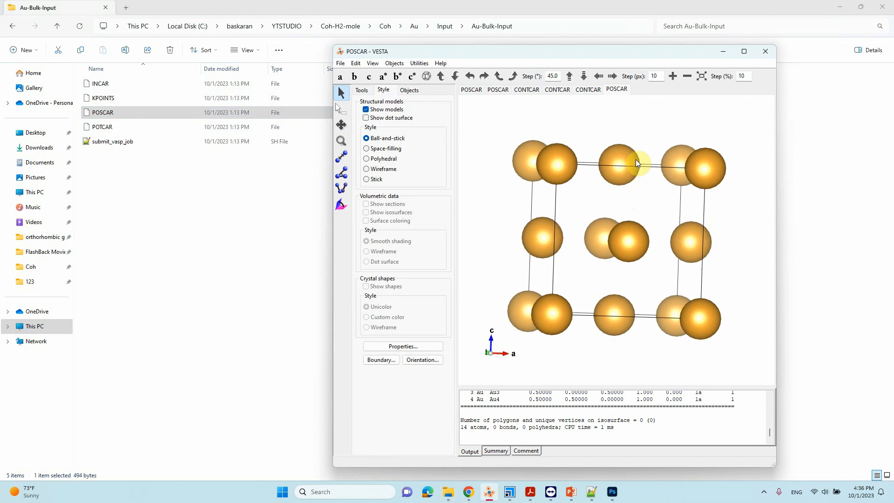
click(108, 83)
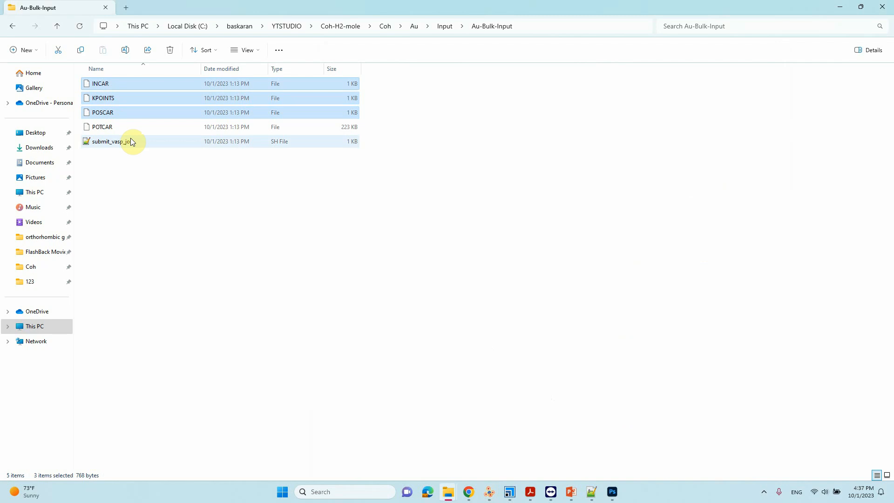
mouse_move(130, 139)
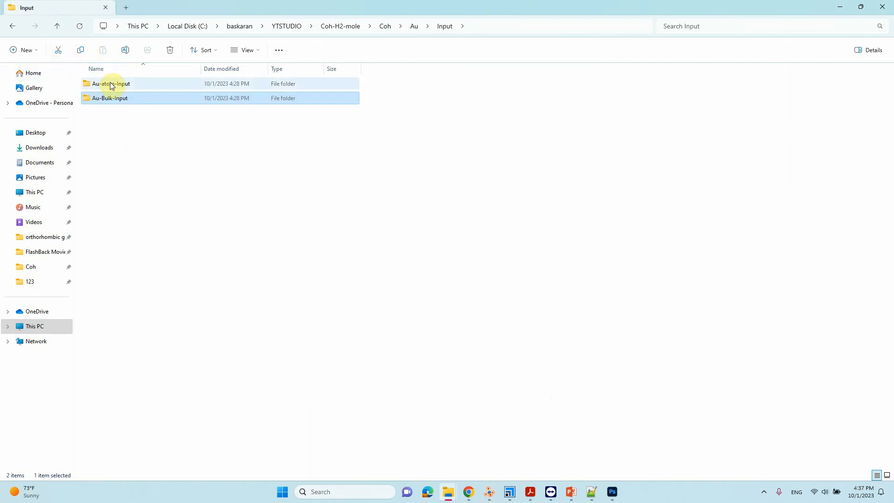
View the Au-atom-Input POSCAR in VESTA as a single gold atom, rotating the cell to inspect it.
double_click(110, 83)
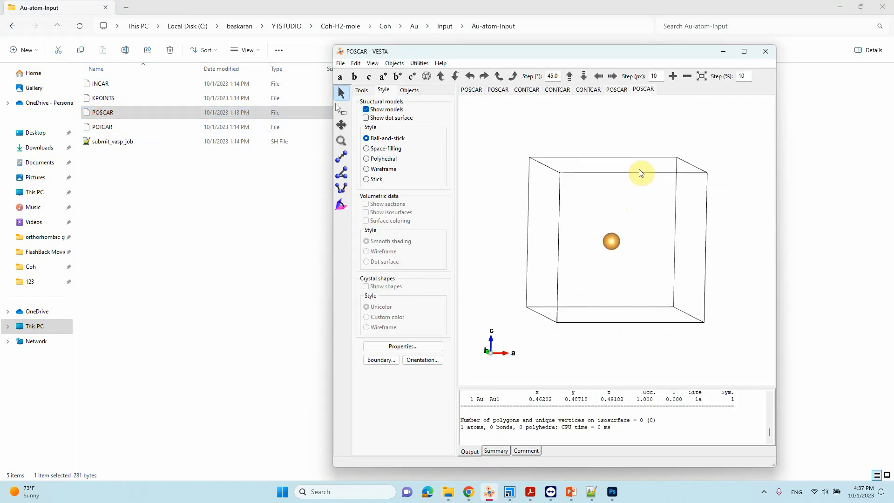
drag(641, 173, 633, 313)
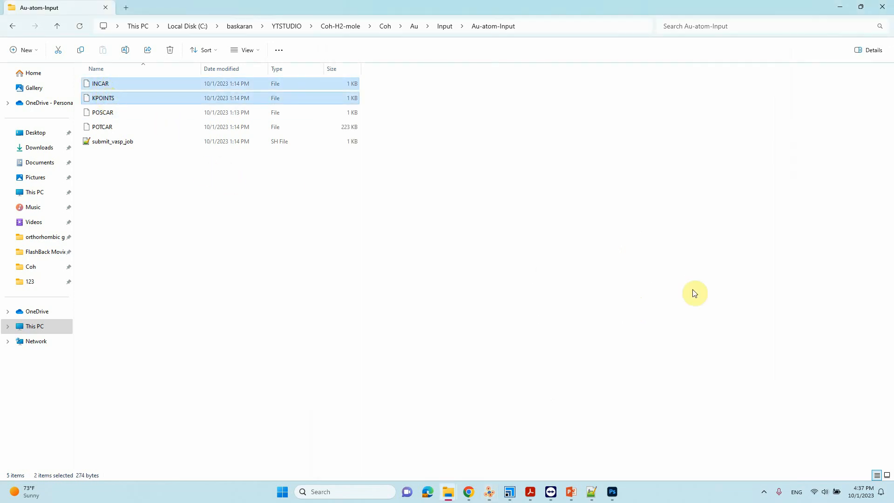
Navigate from Input up to the Au folder and into its Output folder.
click(102, 112)
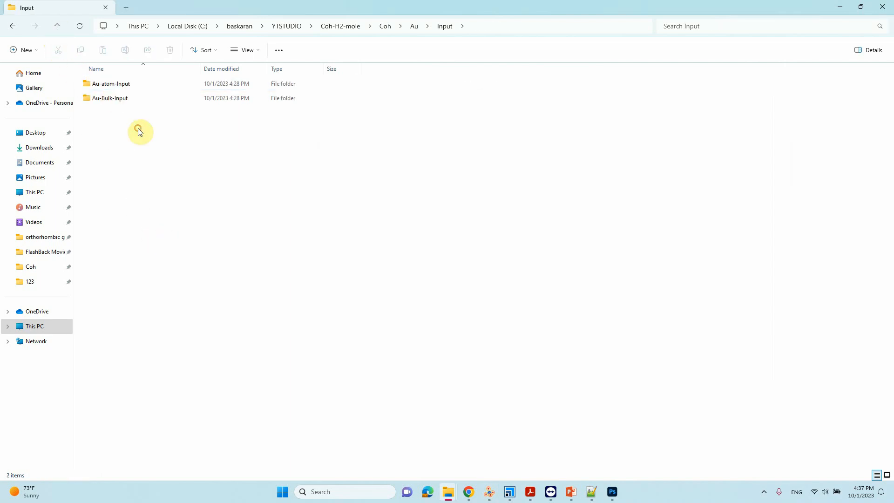
key(ctrl+a)
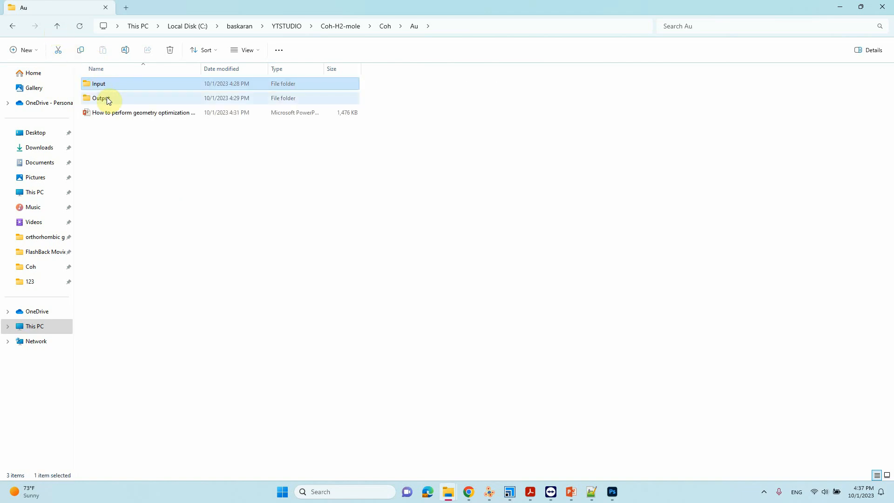
double_click(100, 98)
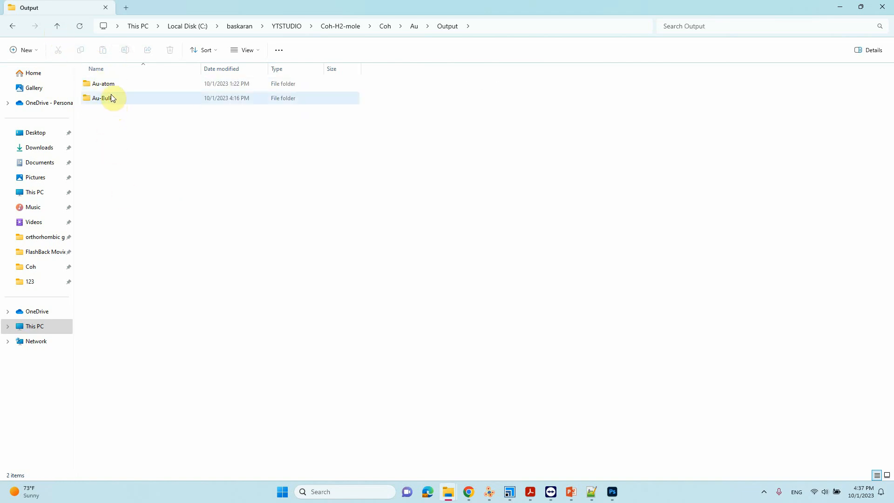
Review the Au-Bulk result files, then reach the Au-atom output folder with its 22 VASP files.
double_click(104, 97)
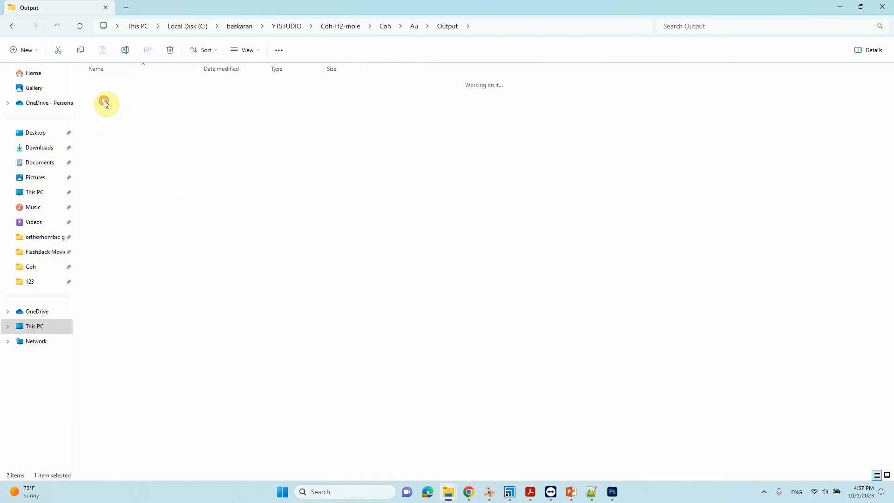
double_click(105, 103)
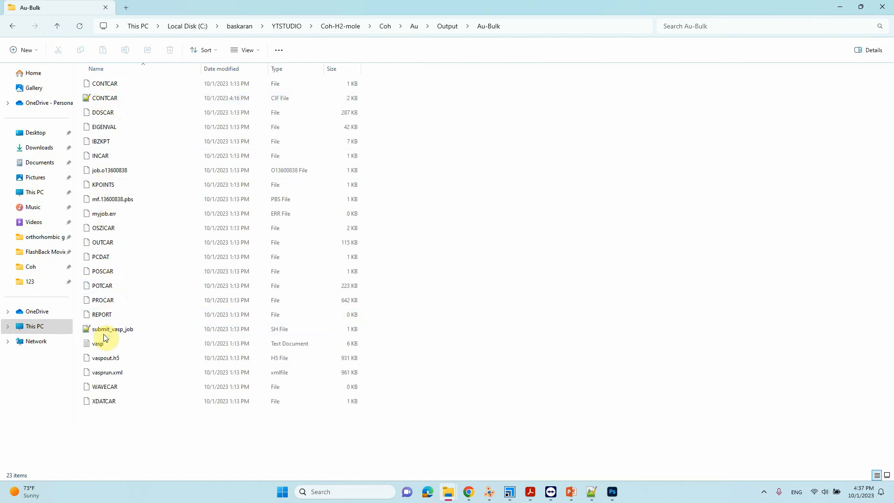
right_click(98, 343)
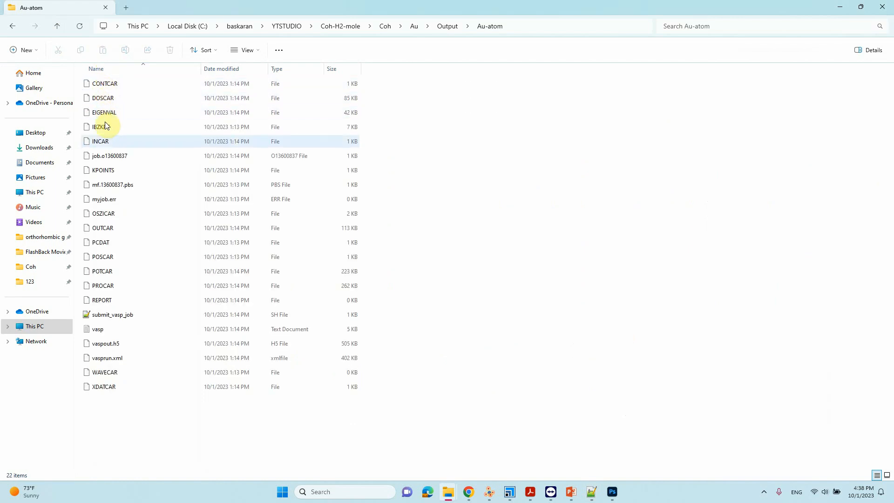
Put Explorer away and bring up the PowerPoint slide tabulating Au cohesive energy (−3.028 eV/atom).
right_click(98, 329)
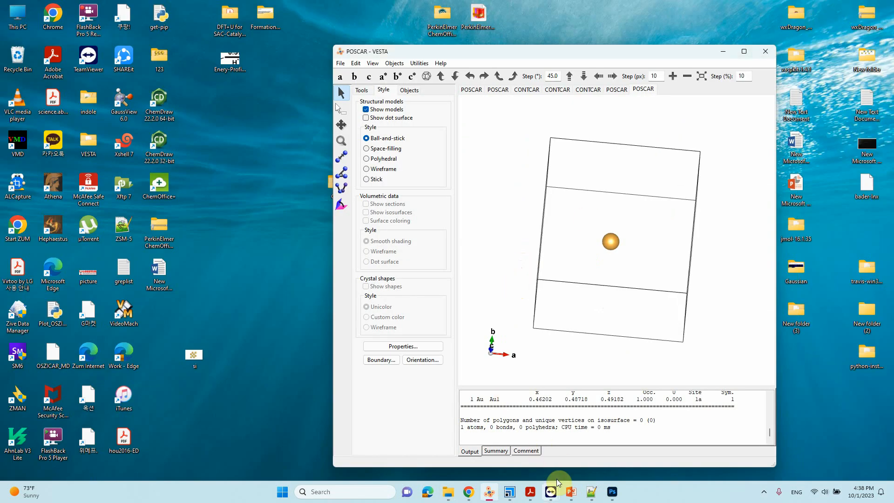
click(570, 492)
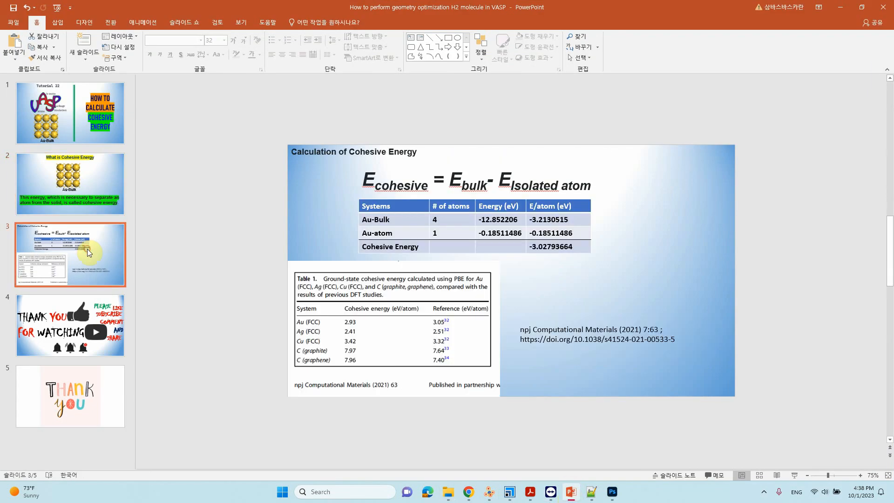